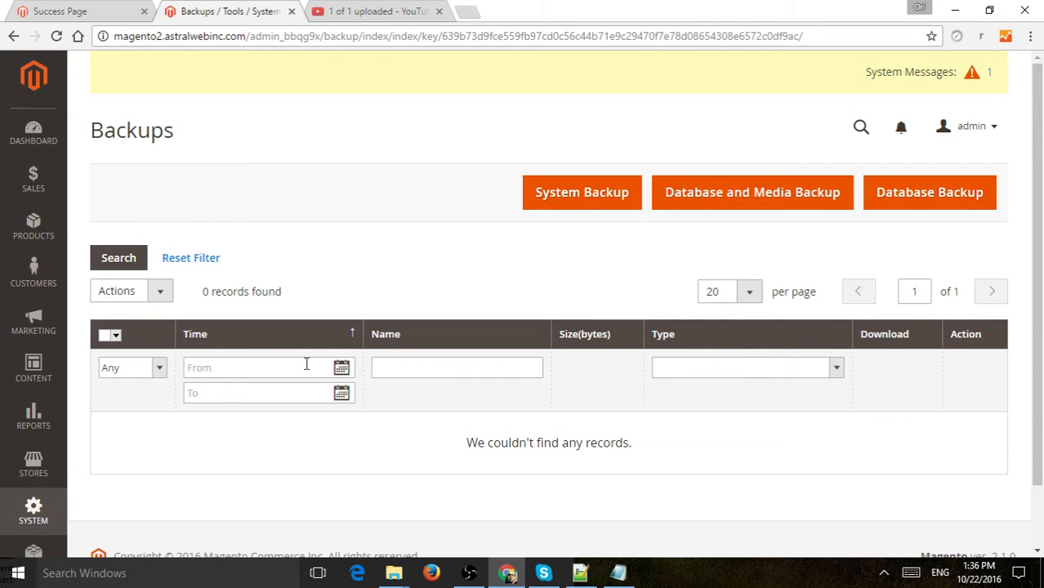
Go to System > Backups and start a new database backup
{"action": "left_click", "coordinate": [33, 506]}
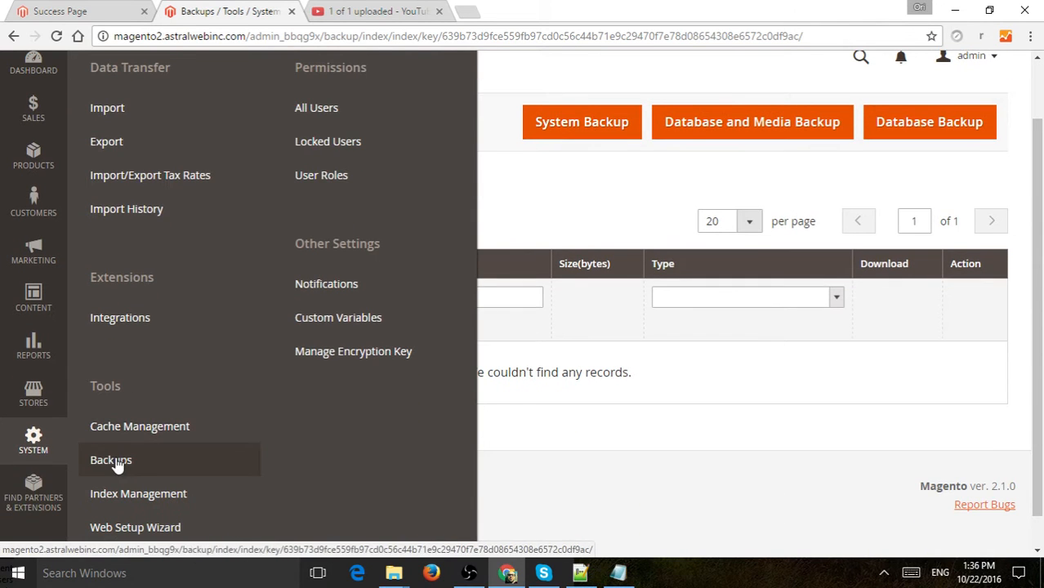
{"action": "left_click", "coordinate": [110, 460]}
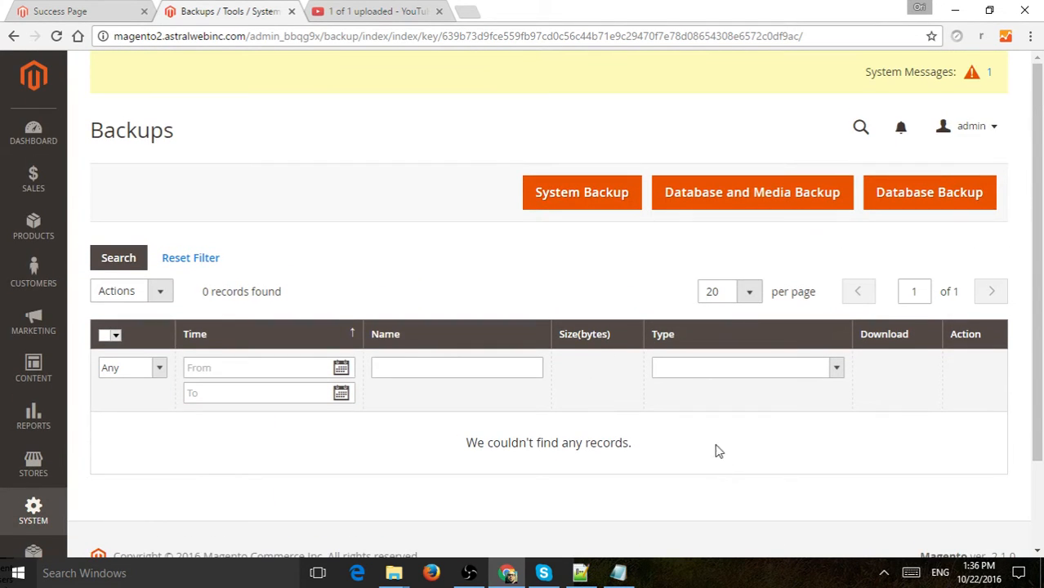
{"action": "mouse_move", "coordinate": [581, 192]}
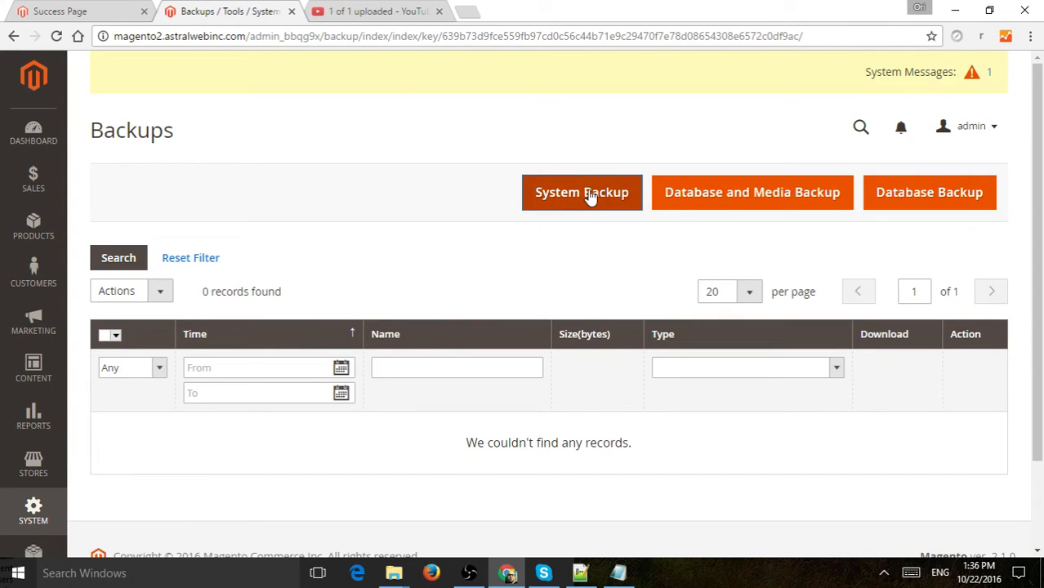
{"action": "mouse_move", "coordinate": [929, 192]}
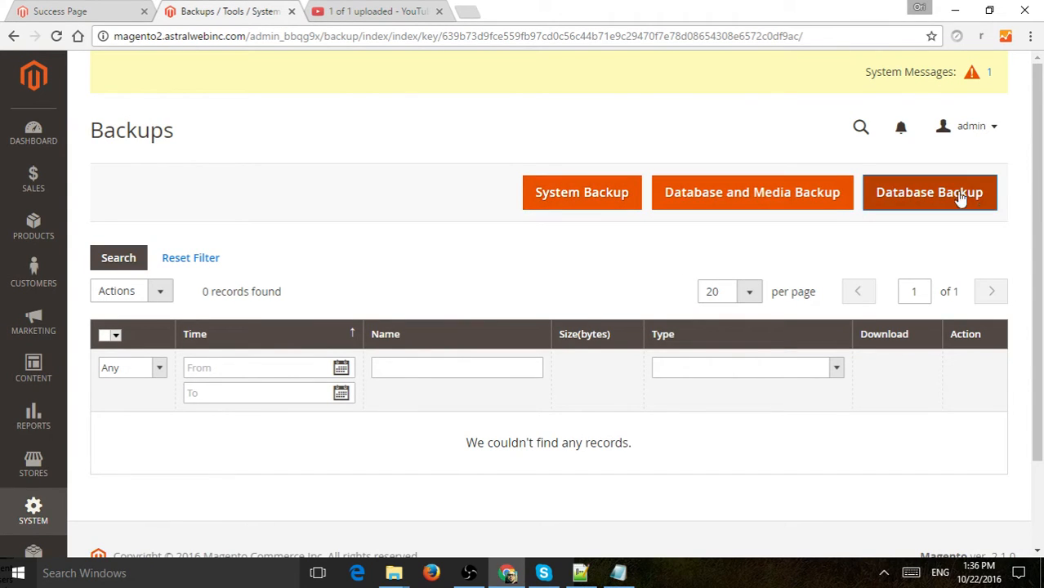
{"action": "mouse_move", "coordinate": [582, 192]}
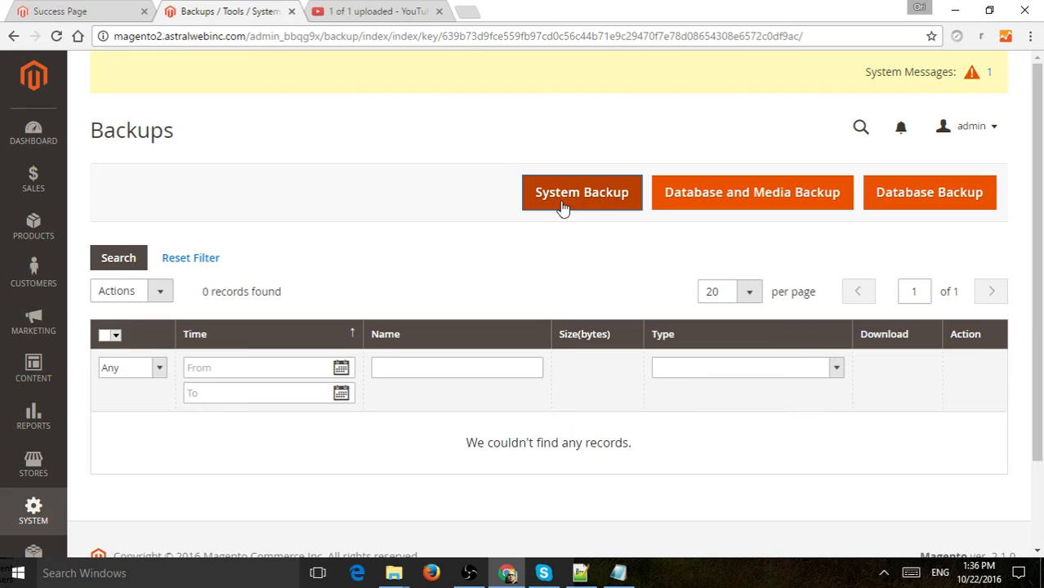
{"action": "mouse_move", "coordinate": [581, 192]}
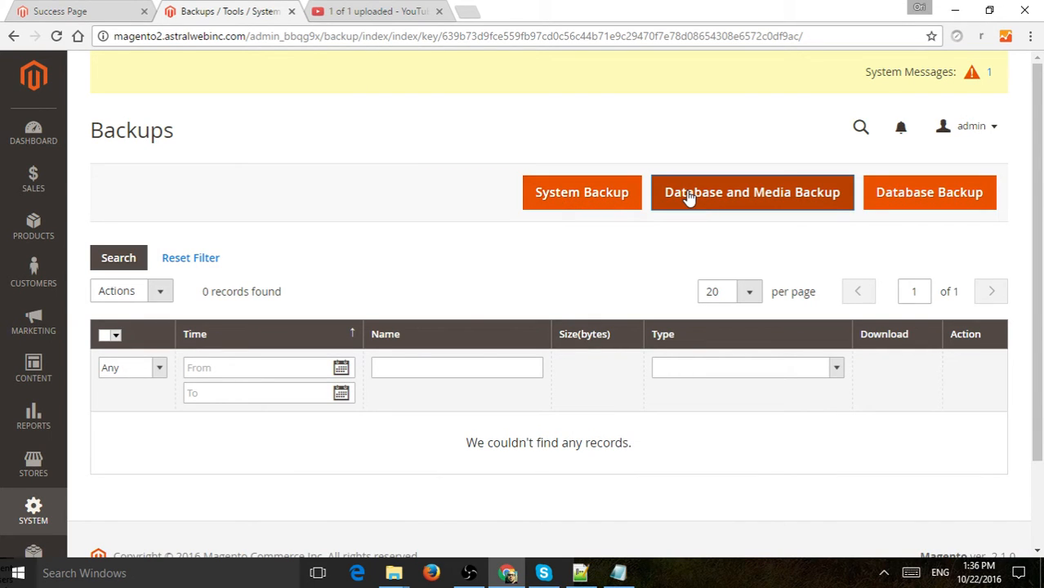
{"action": "mouse_move", "coordinate": [929, 192]}
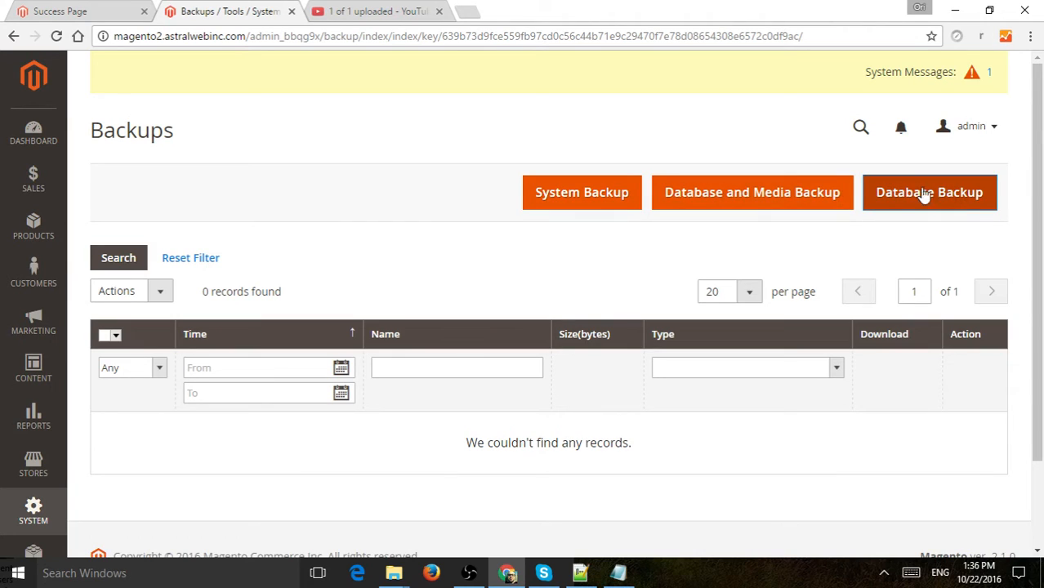
{"action": "mouse_move", "coordinate": [857, 227]}
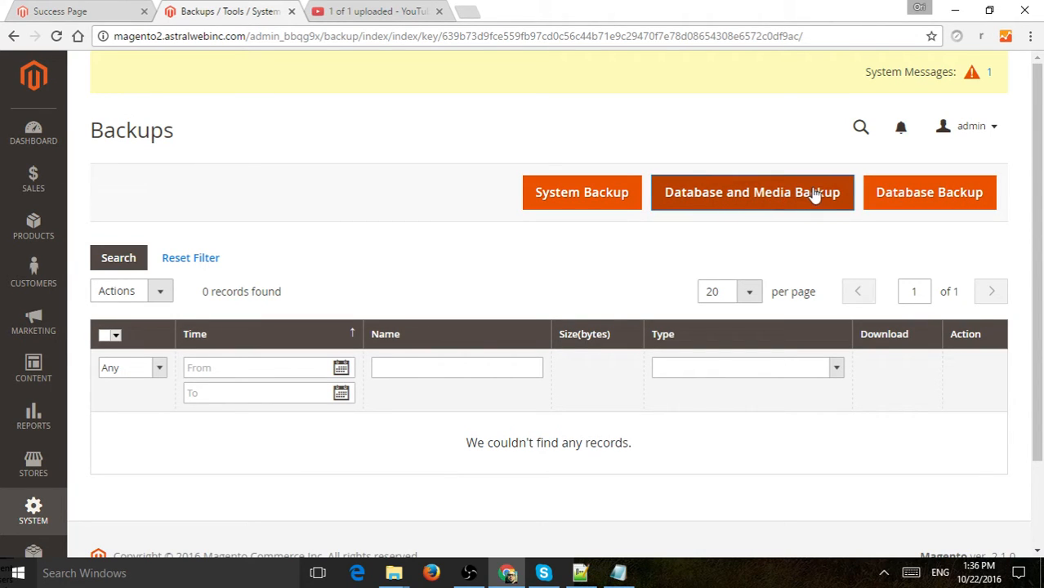
{"action": "mouse_move", "coordinate": [807, 199]}
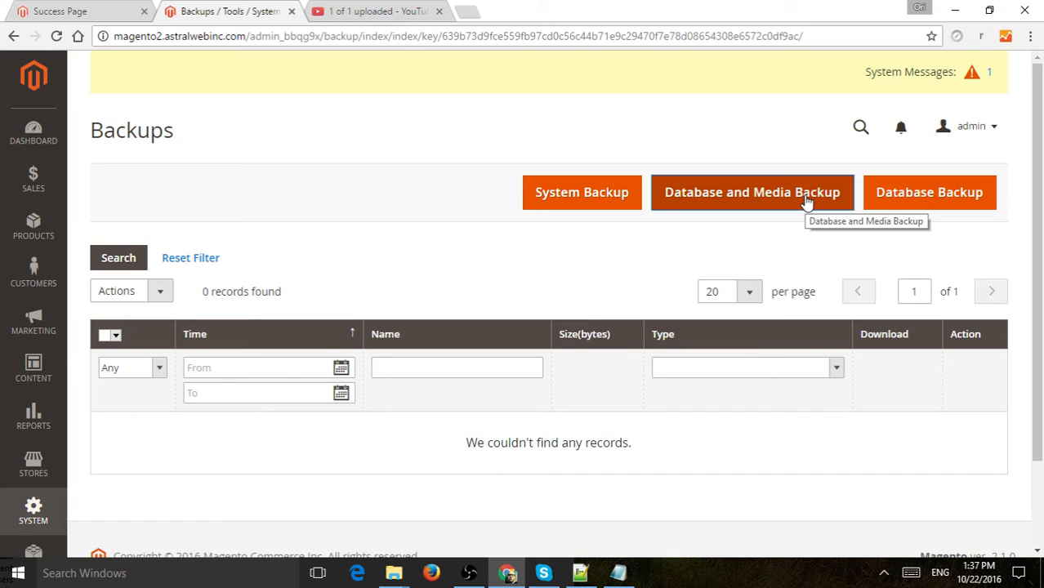
{"action": "left_click", "coordinate": [751, 192]}
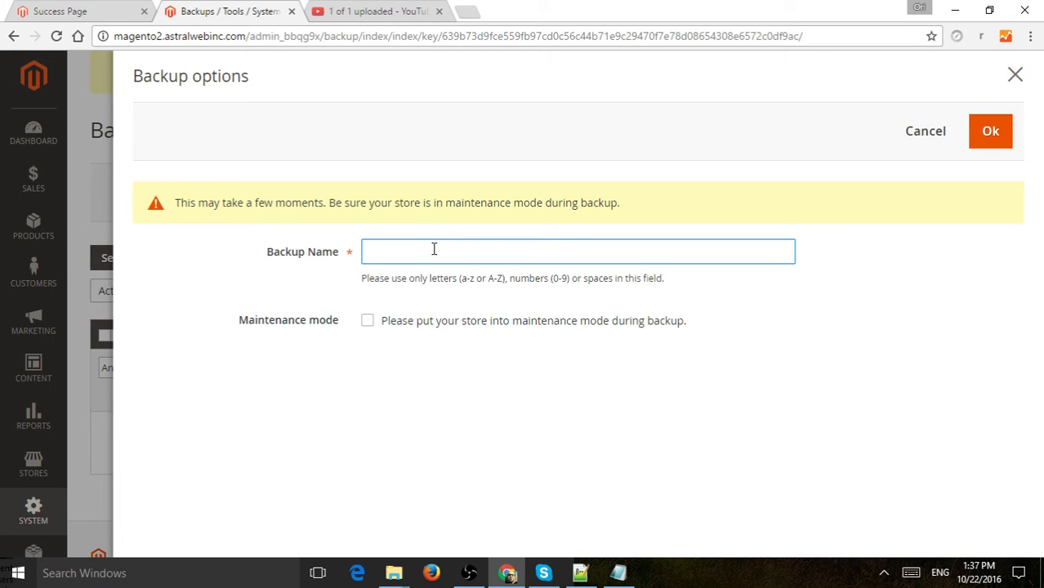
Name the backup 'dbbackupmysiteoctober222016', enable maintenance mode, and run it
{"action": "type", "text": "db"}
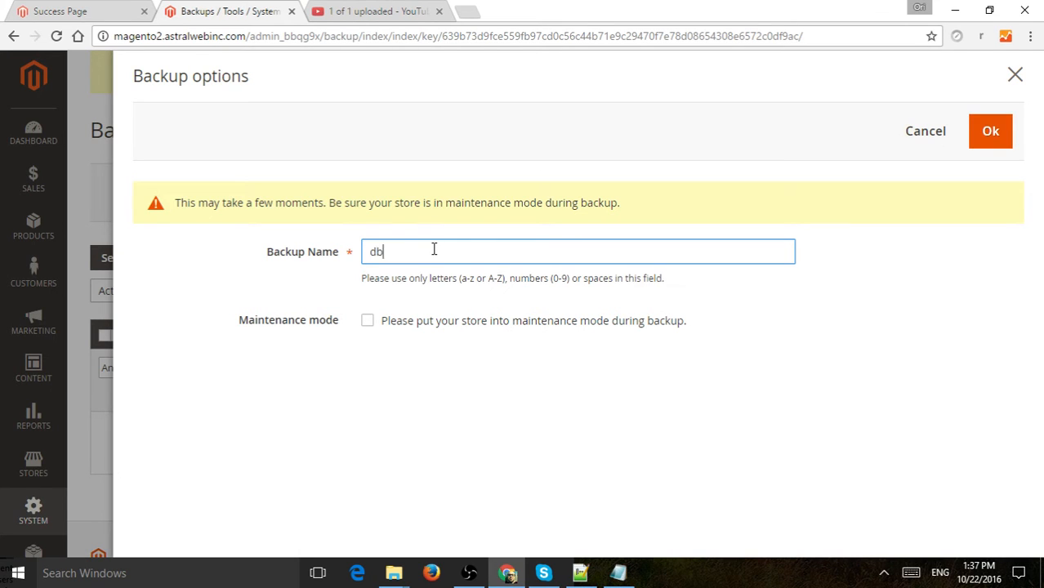
{"action": "type", "text": "backupmysite"}
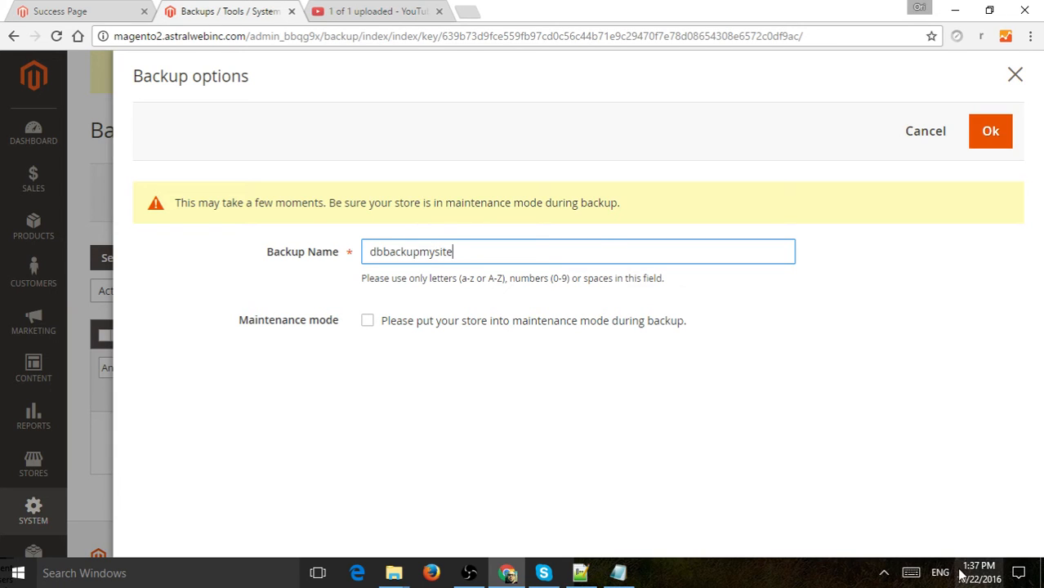
{"action": "type", "text": "o"}
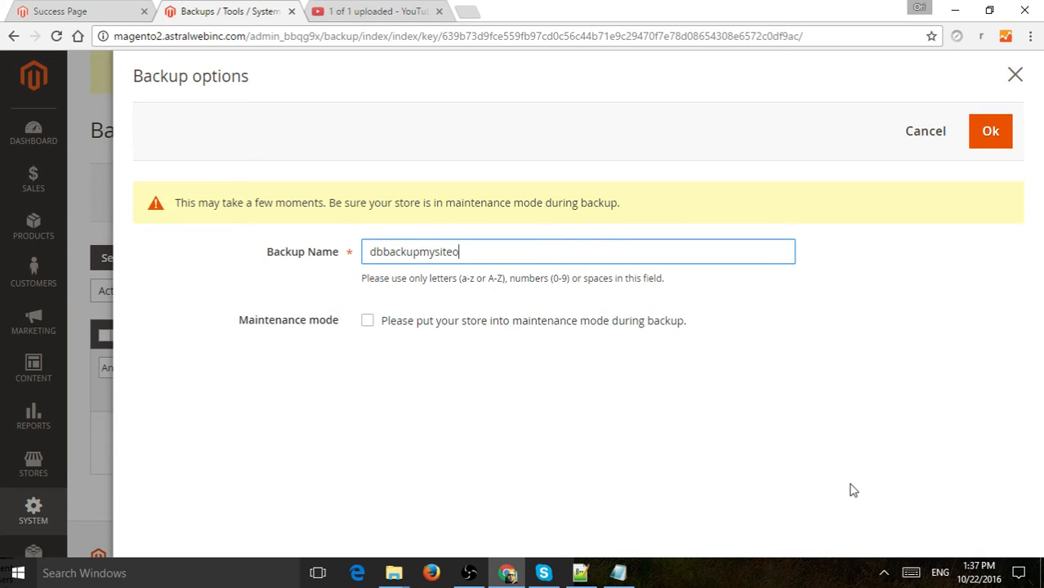
{"action": "type", "text": "ctober22201"}
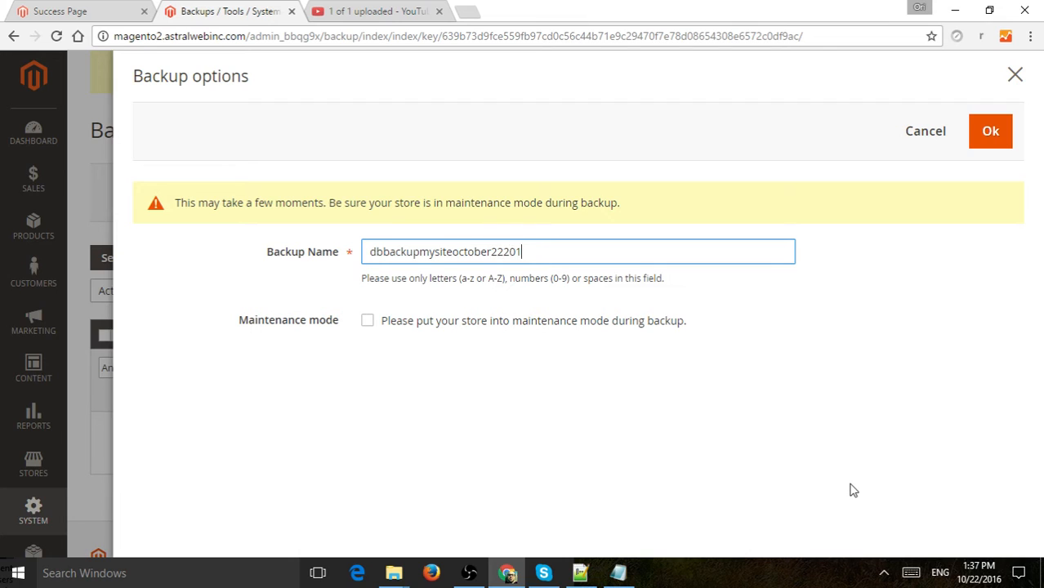
{"action": "type", "text": "6"}
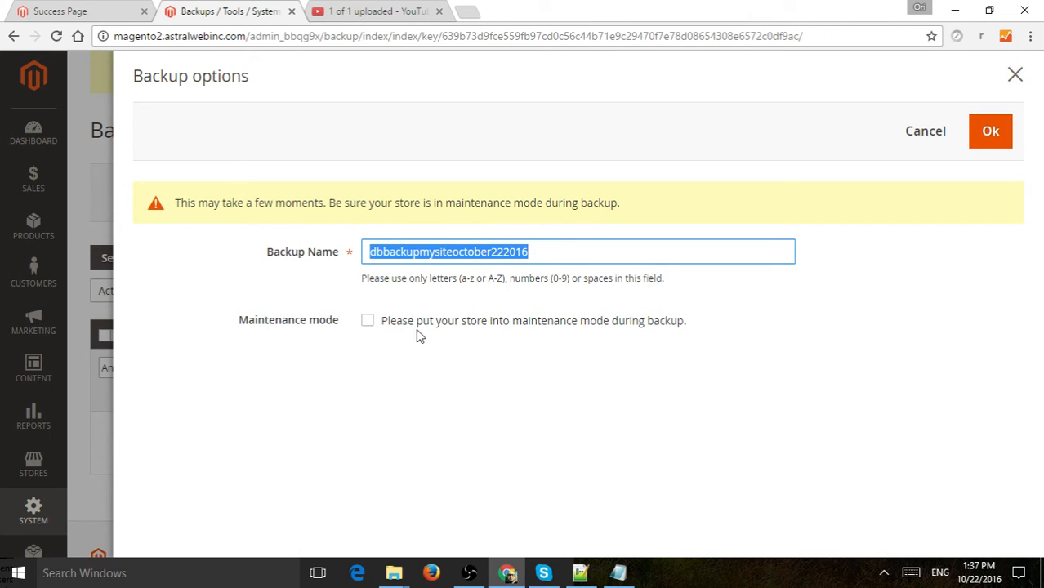
{"action": "mouse_move", "coordinate": [654, 327]}
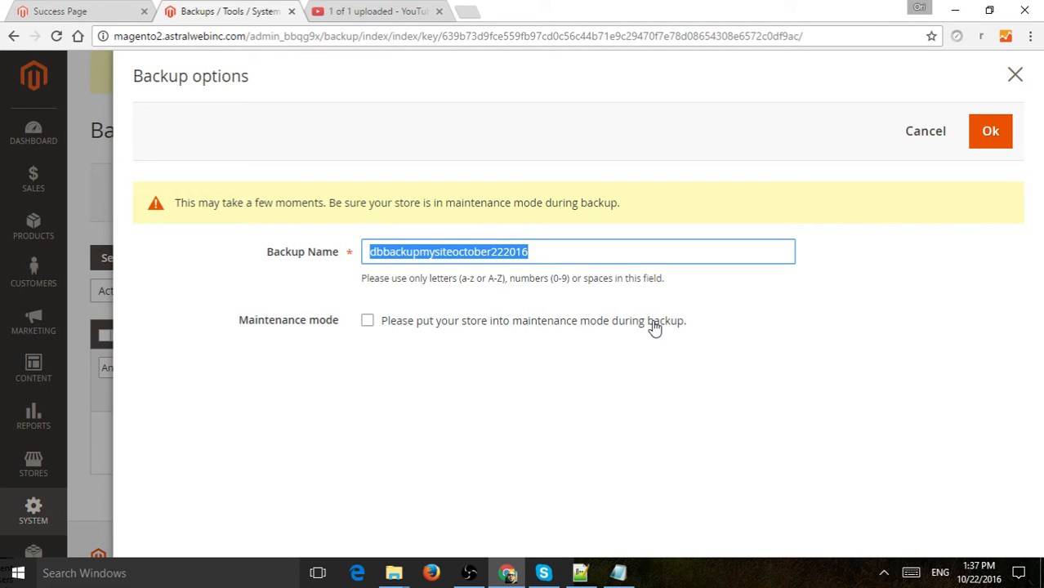
{"action": "mouse_move", "coordinate": [515, 327]}
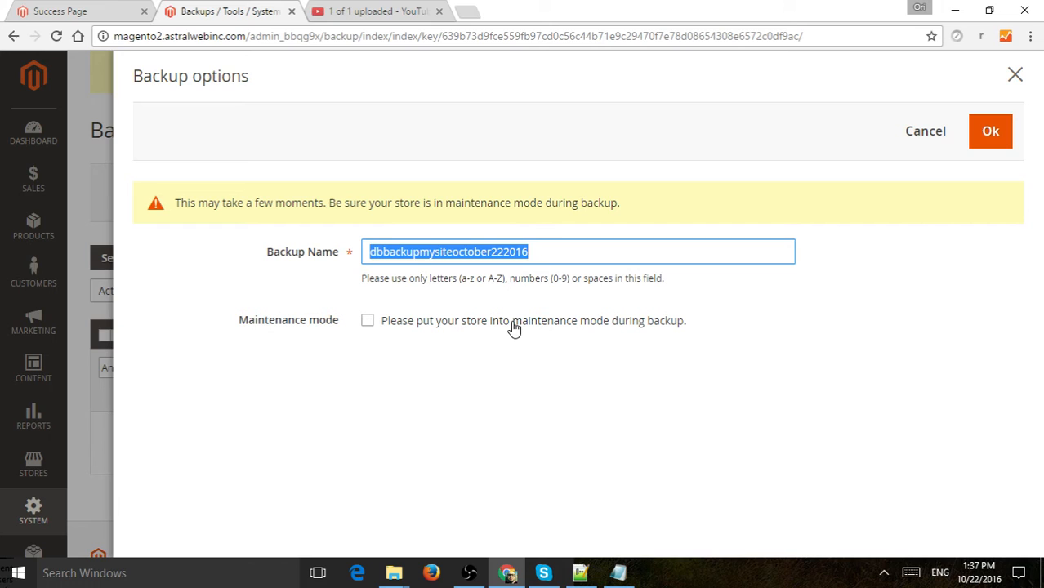
{"action": "mouse_move", "coordinate": [459, 332]}
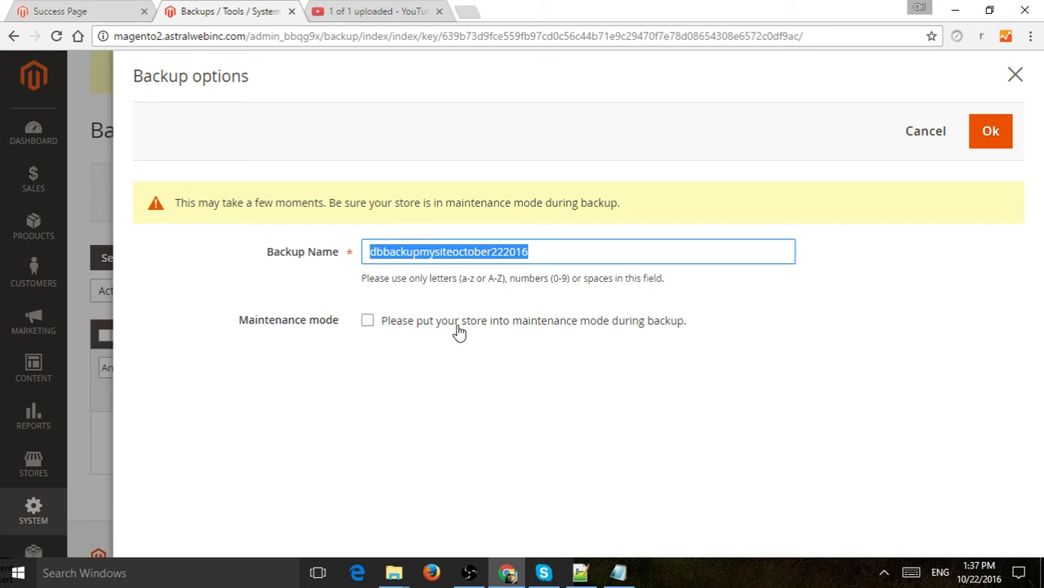
{"action": "left_click", "coordinate": [367, 320]}
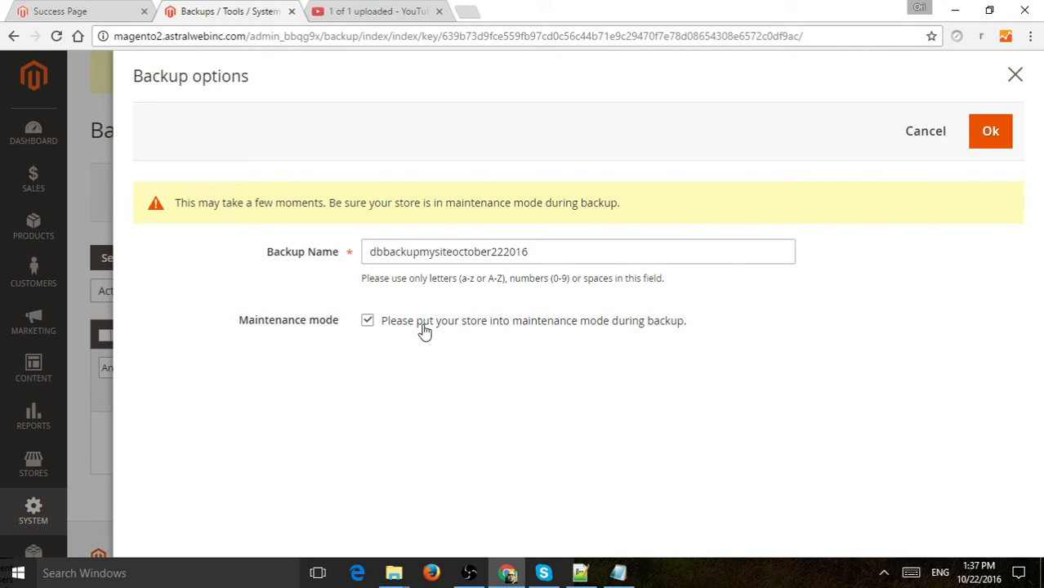
{"action": "mouse_move", "coordinate": [990, 130]}
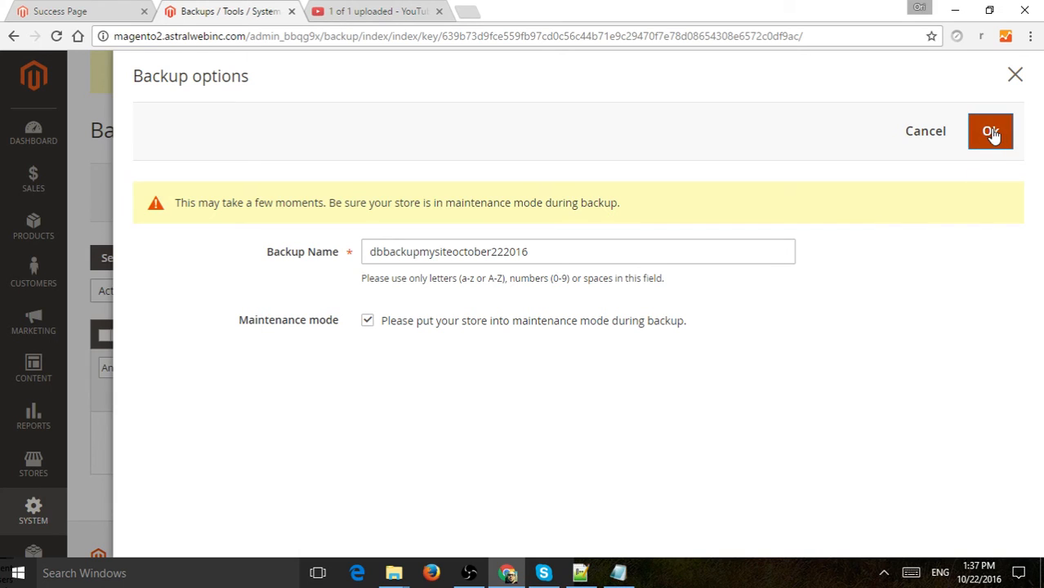
{"action": "left_click", "coordinate": [990, 130]}
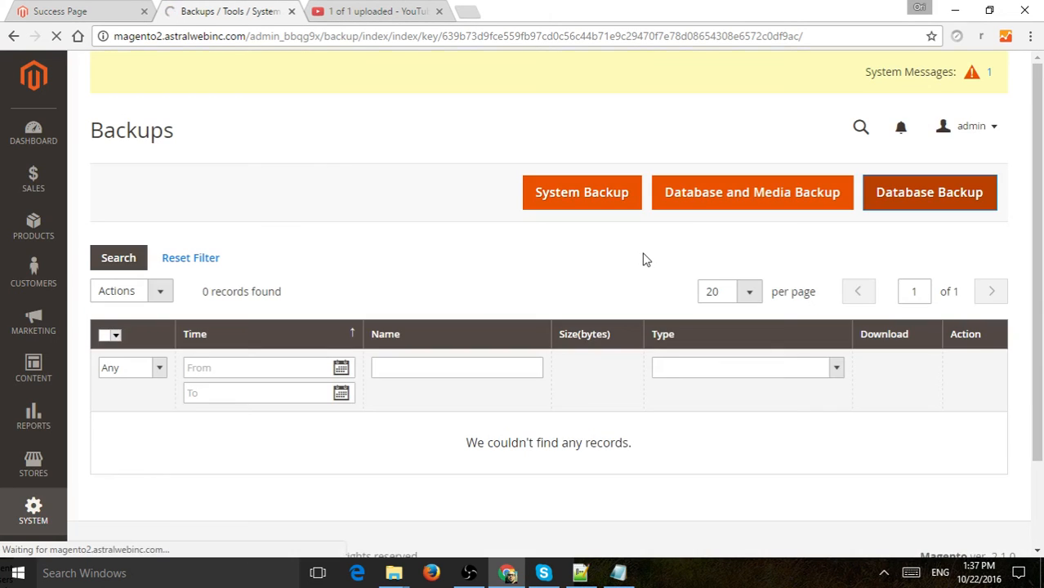
Download the dbbackupmysiteoctober222016 backup as an SQL file
{"action": "left_click", "coordinate": [930, 192]}
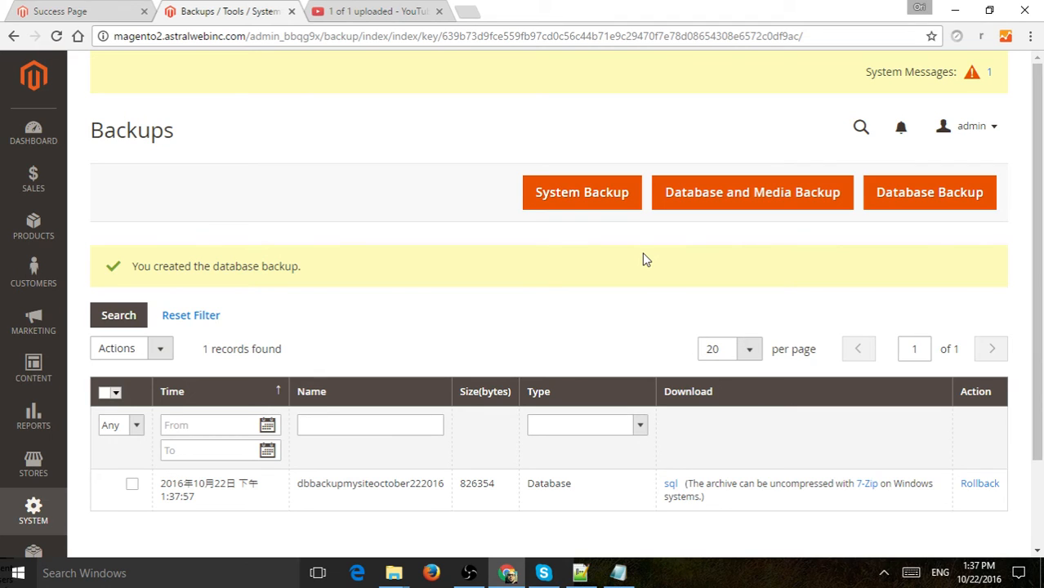
{"action": "mouse_move", "coordinate": [705, 308]}
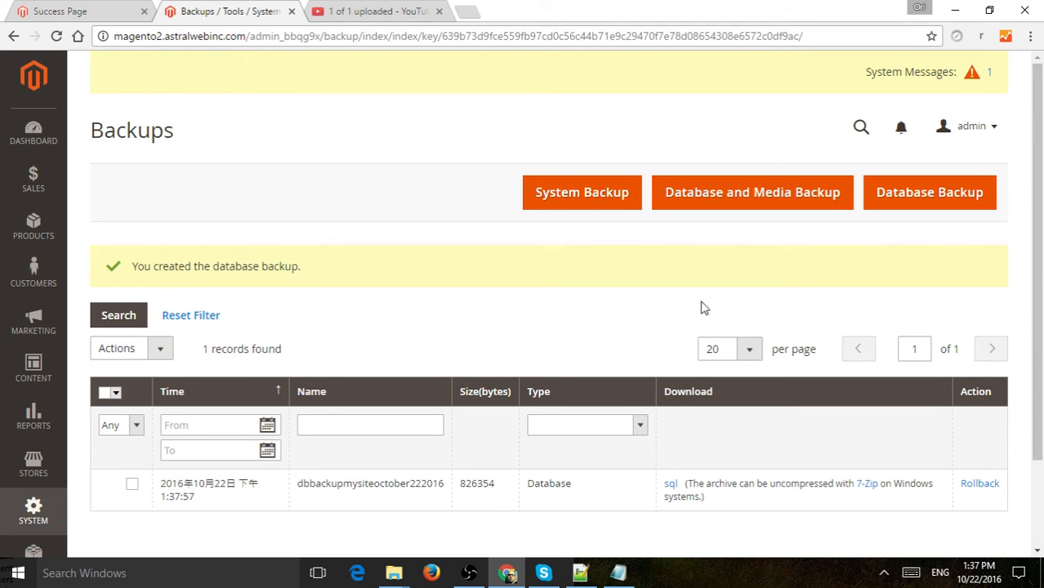
{"action": "scroll", "scroll_direction": "down", "scroll_amount": 3}
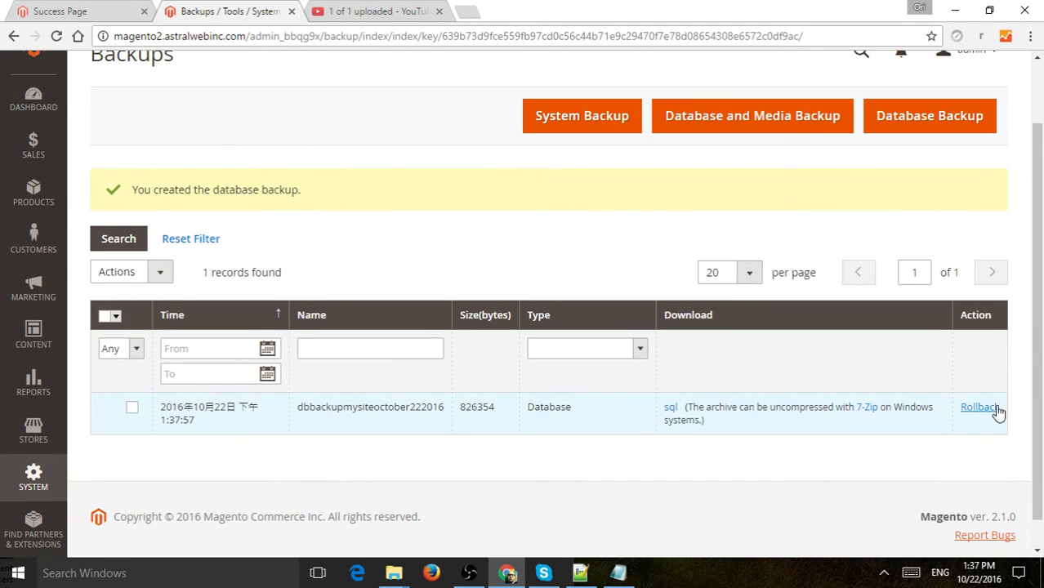
{"action": "mouse_move", "coordinate": [671, 406]}
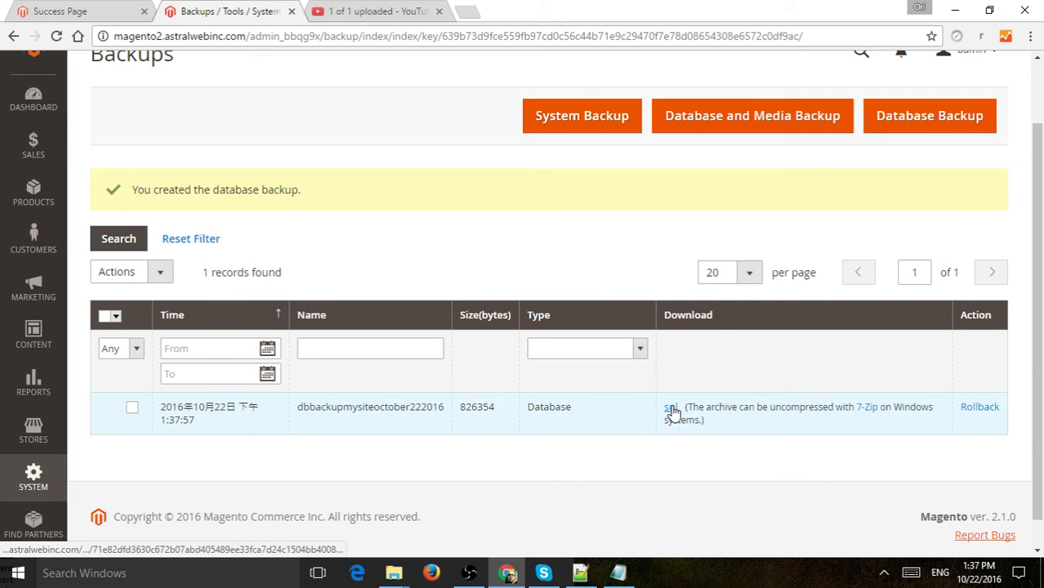
{"action": "left_click", "coordinate": [670, 407]}
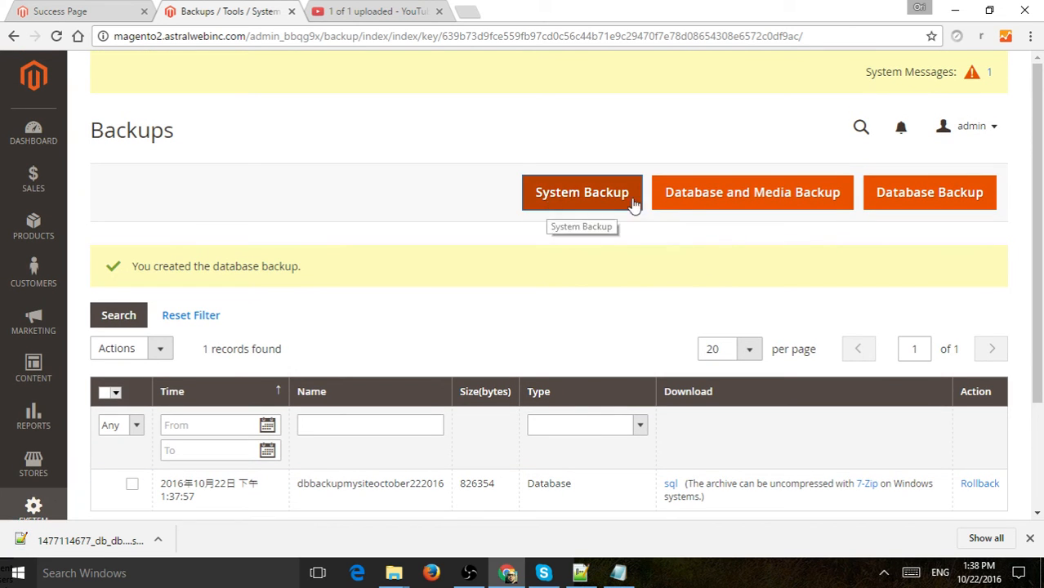
{"action": "mouse_move", "coordinate": [682, 192]}
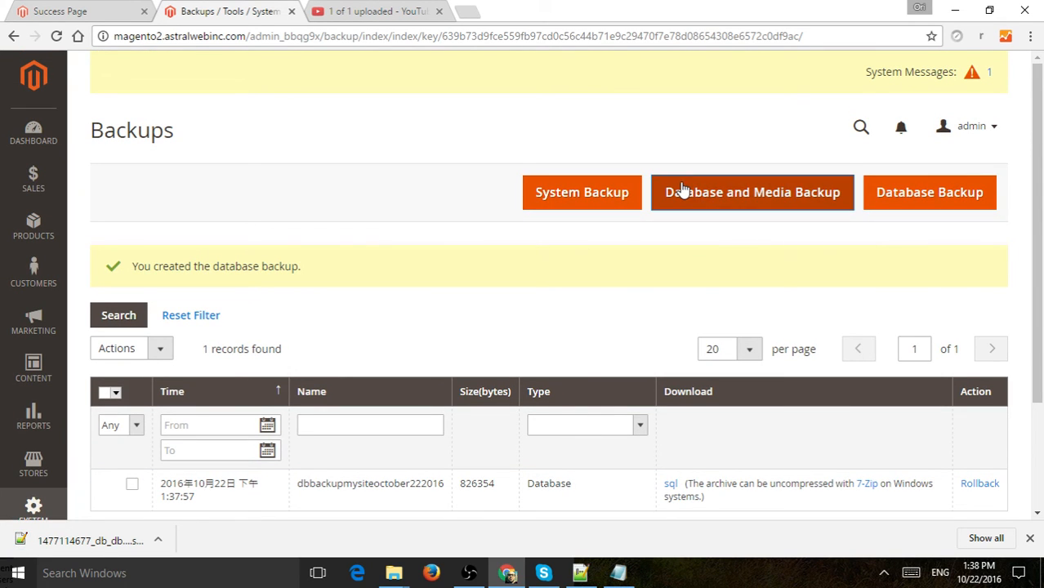
{"action": "mouse_move", "coordinate": [495, 493]}
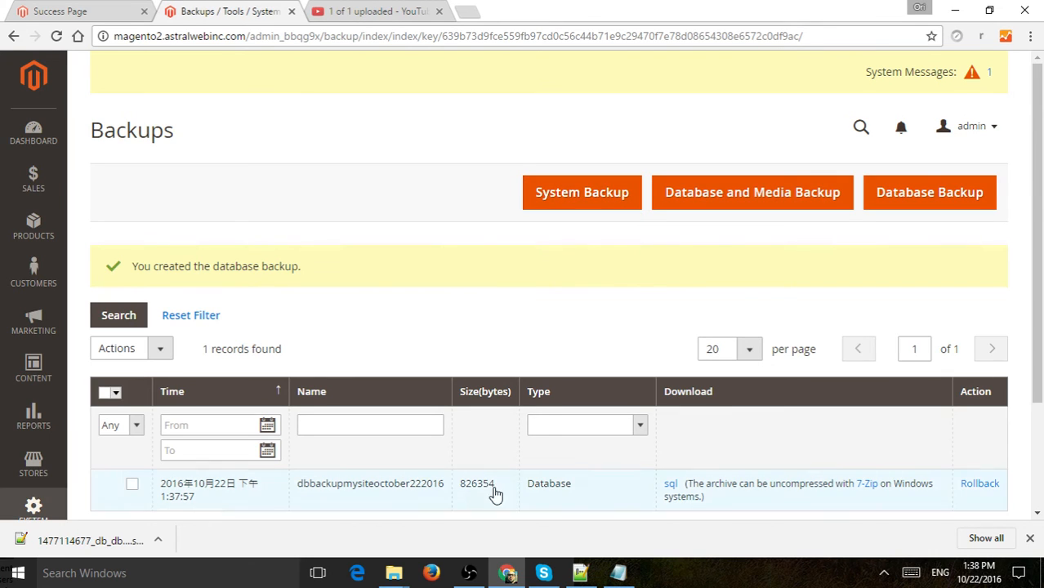
{"action": "mouse_move", "coordinate": [467, 494]}
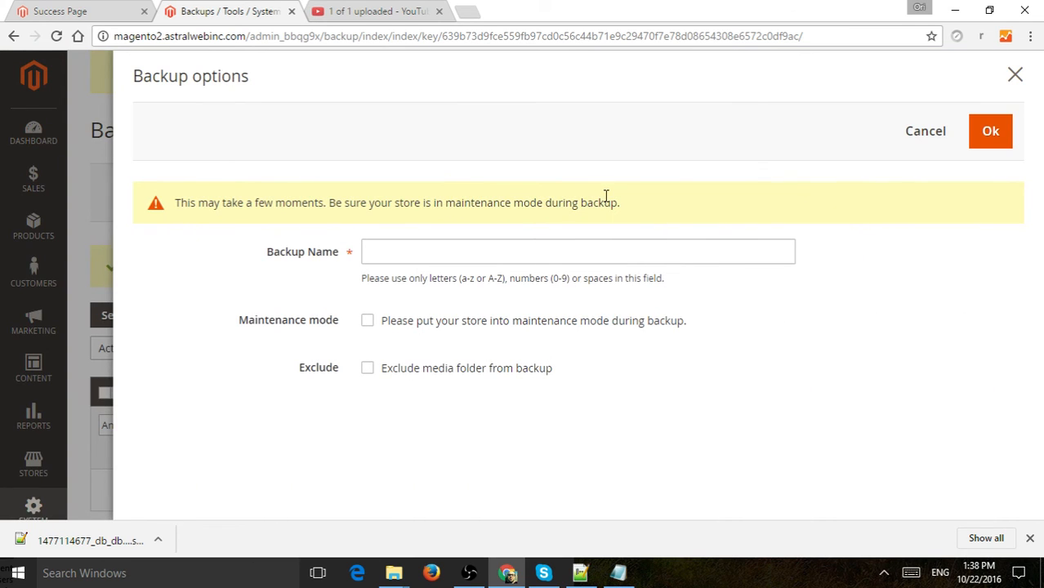
Review System Backup options, including exclude media folder, then cancel them and Database and Media Backup
{"action": "left_click", "coordinate": [578, 250]}
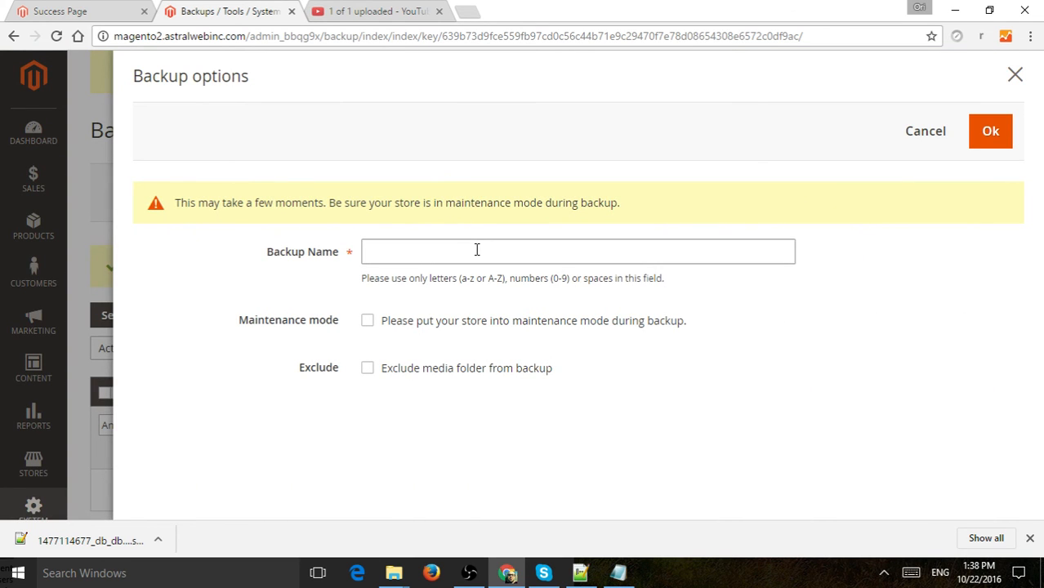
{"action": "double_click", "coordinate": [505, 368]}
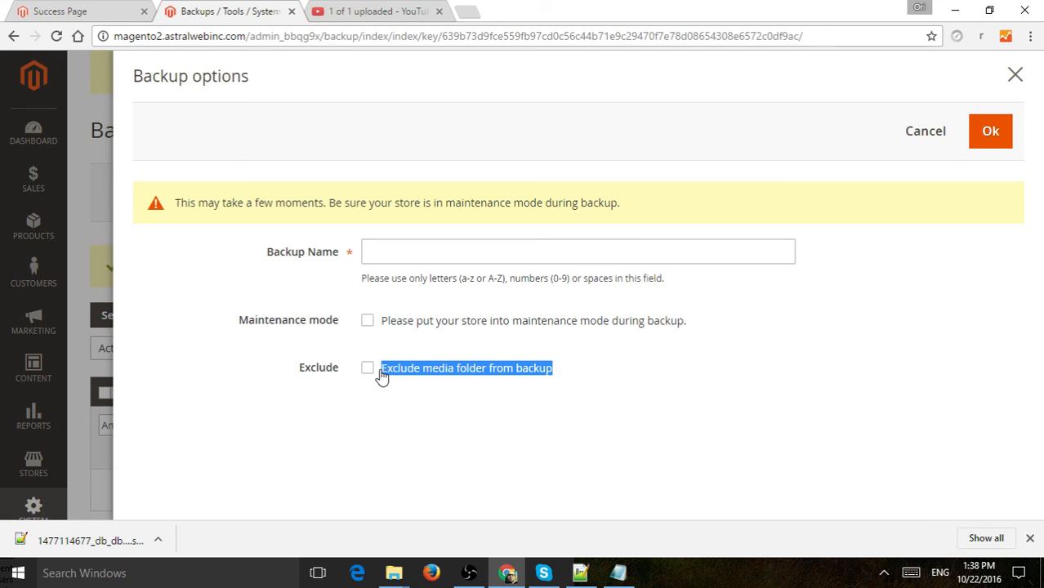
{"action": "mouse_move", "coordinate": [570, 377]}
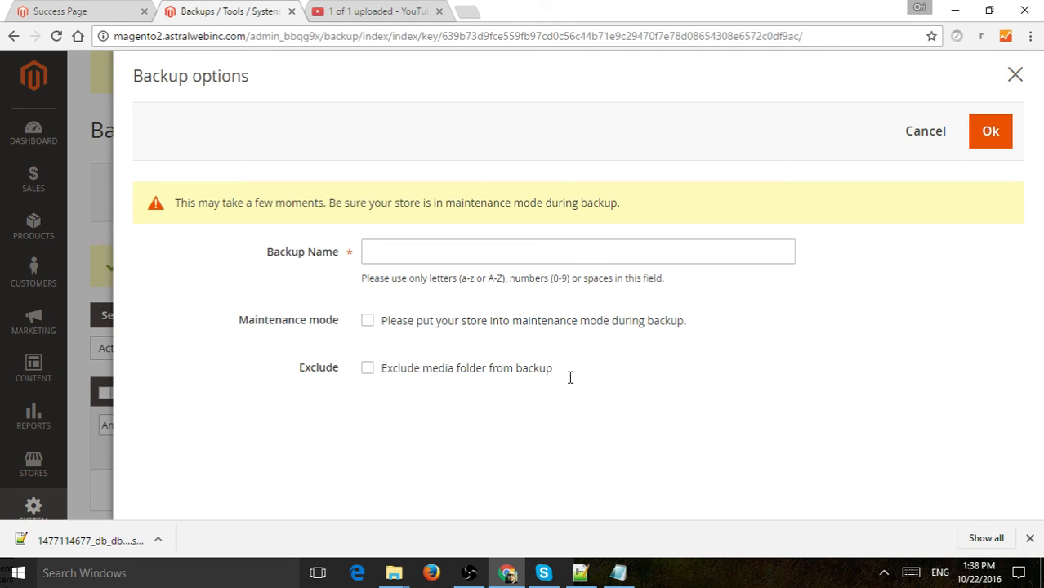
{"action": "left_click", "coordinate": [990, 130]}
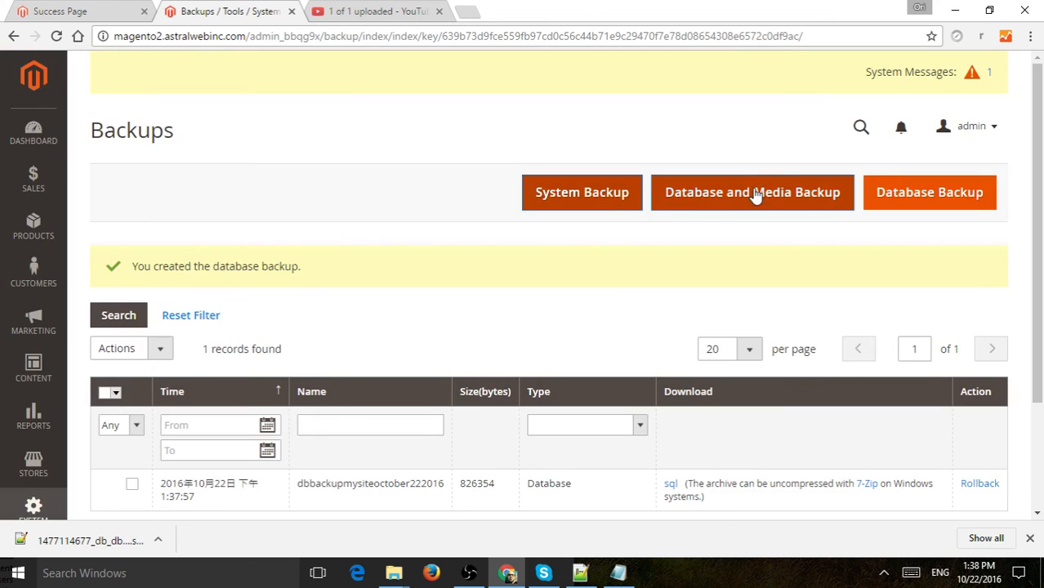
{"action": "left_click", "coordinate": [752, 192]}
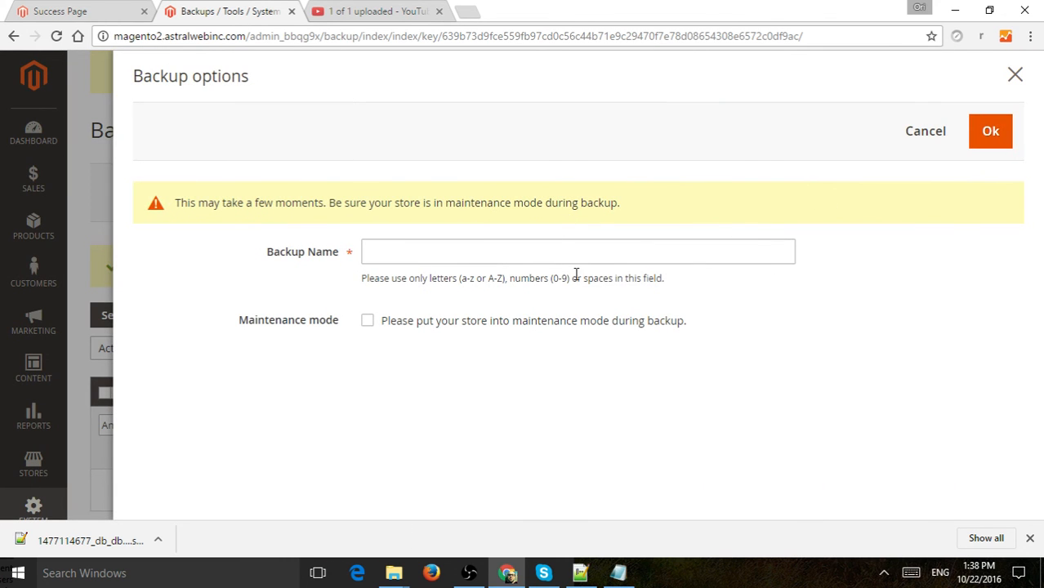
{"action": "left_click", "coordinate": [990, 131]}
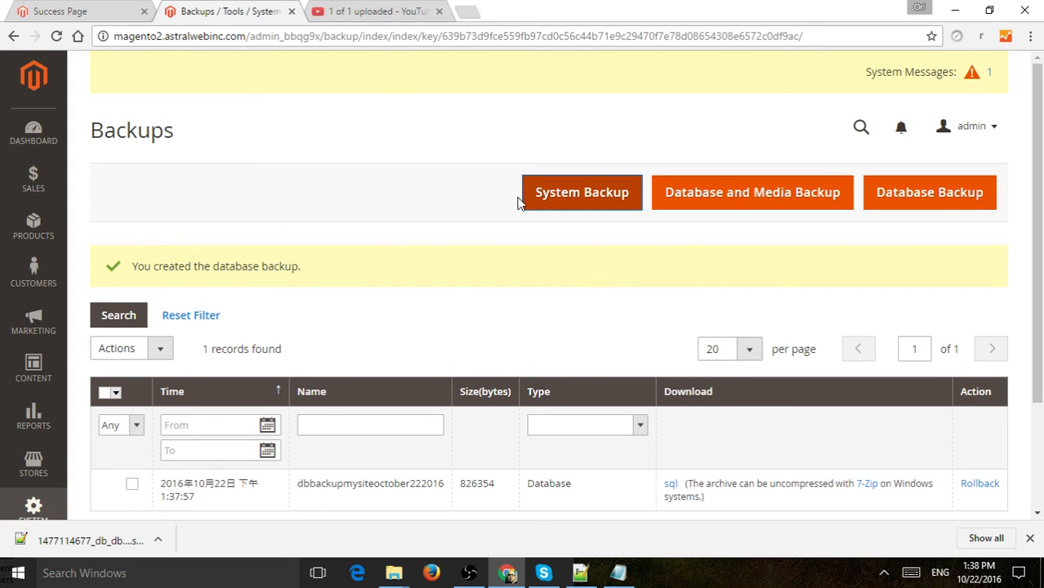
{"action": "mouse_move", "coordinate": [481, 206]}
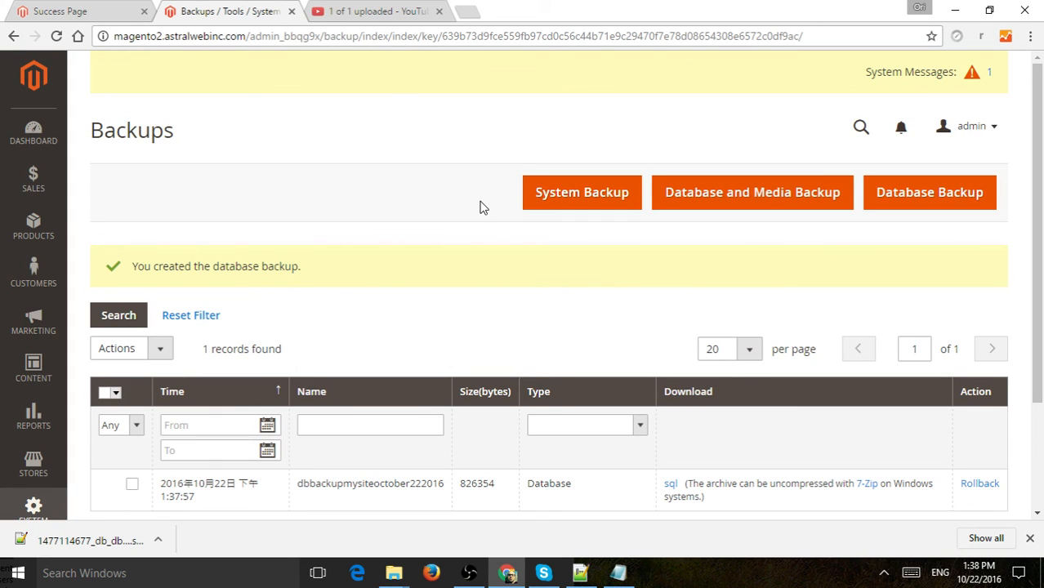